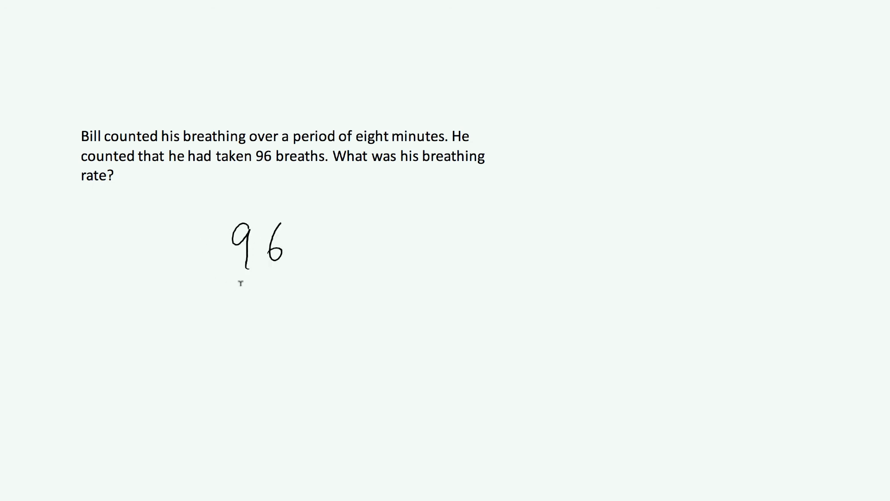
# Draw the fraction bar beneath 96 and write the divisor 8 below it.
pyautogui.moveTo(196, 288); pyautogui.dragTo(328, 287)
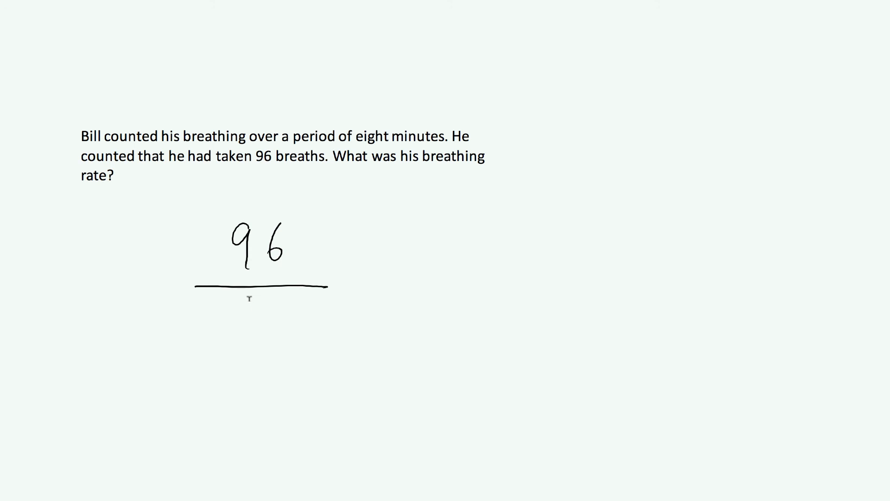
pyautogui.moveTo(250, 307); pyautogui.dragTo(256, 327)
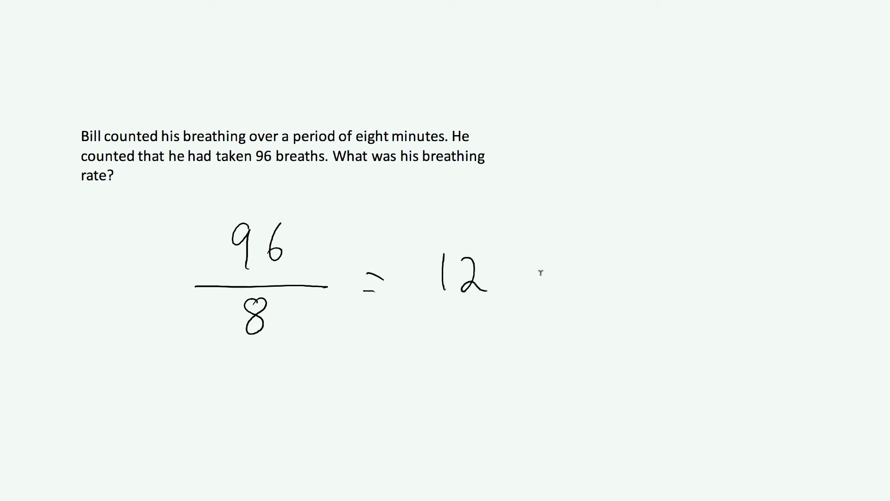
pyautogui.moveTo(524, 278)
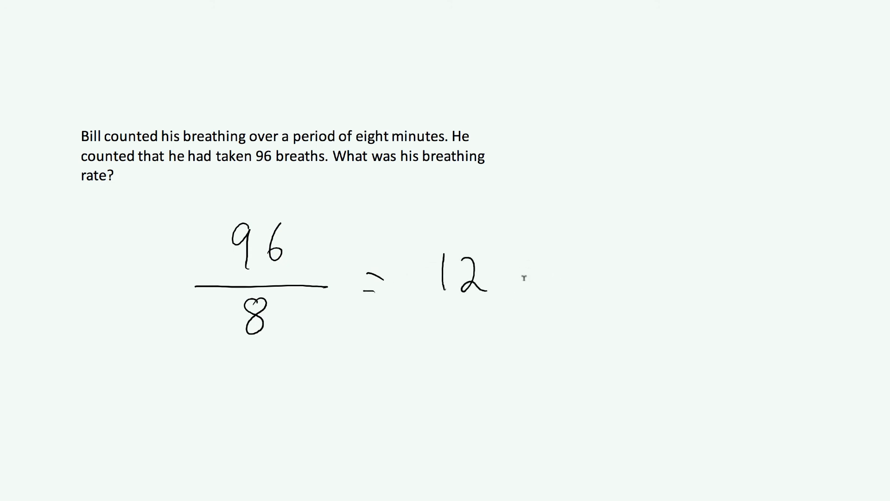